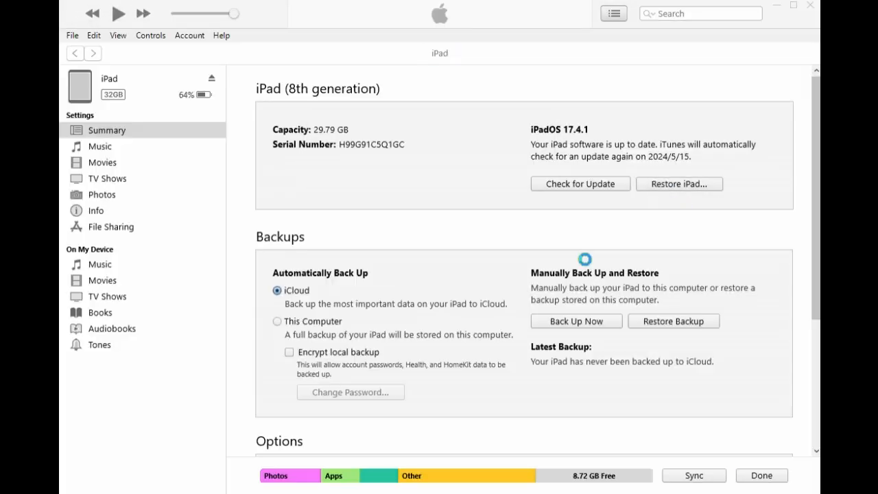
Restore the connected iPad to factory settings from its iTunes Summary page and confirm.
{"action": "left_click", "coordinate": [679, 183]}
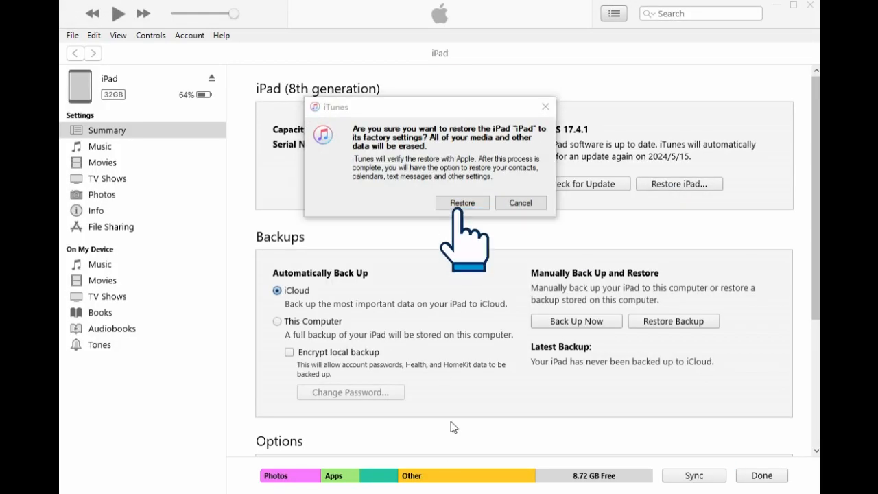
{"action": "left_click", "coordinate": [461, 202]}
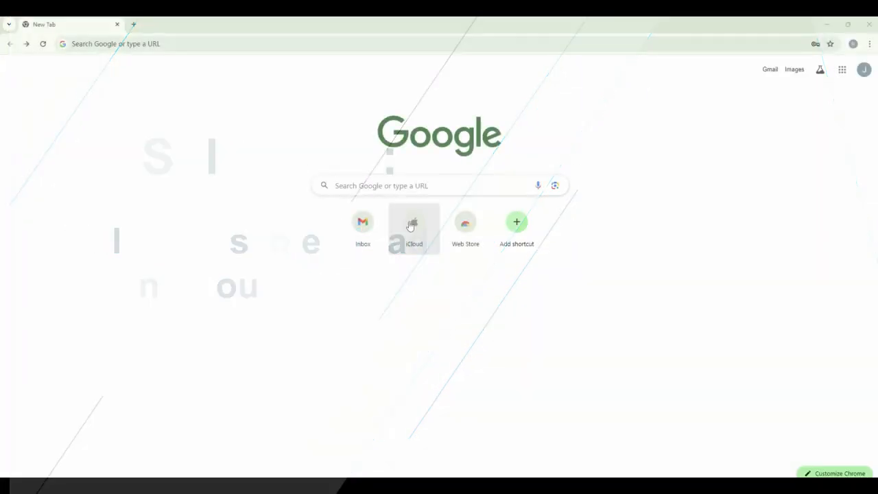
{"action": "left_click", "coordinate": [413, 223]}
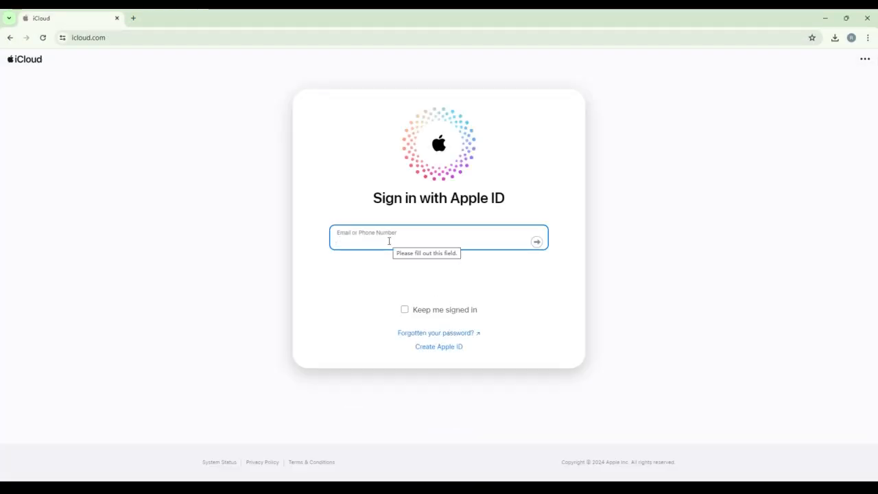
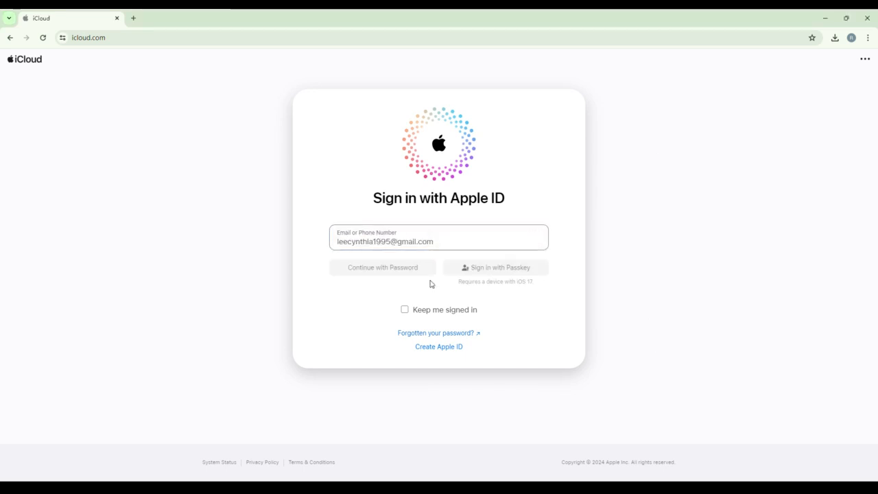
{"action": "left_click", "coordinate": [382, 267]}
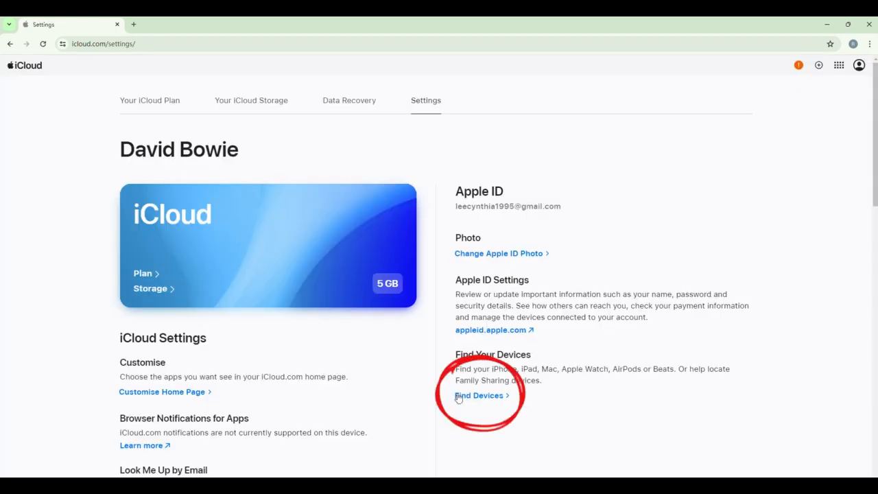
In iCloud Find Devices, select the iPad under All Devices and choose Erase This Device.
{"action": "left_click", "coordinate": [478, 395]}
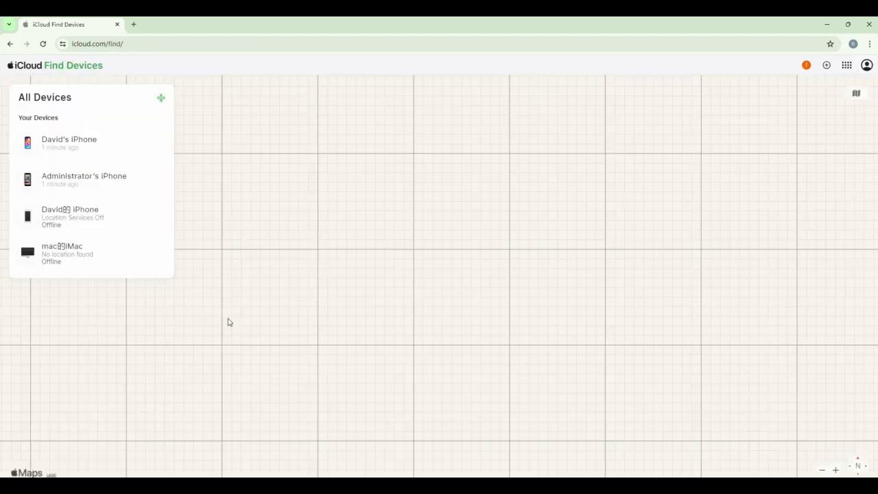
{"action": "left_click", "coordinate": [83, 142]}
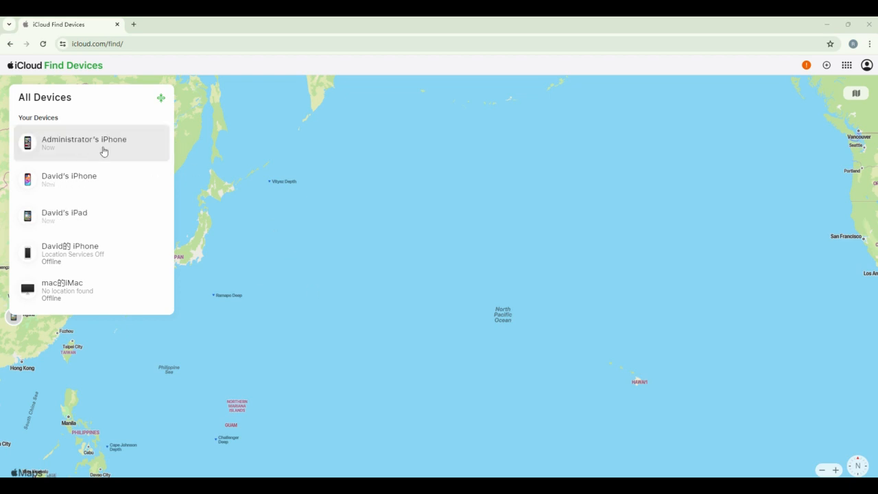
{"action": "left_click", "coordinate": [64, 216]}
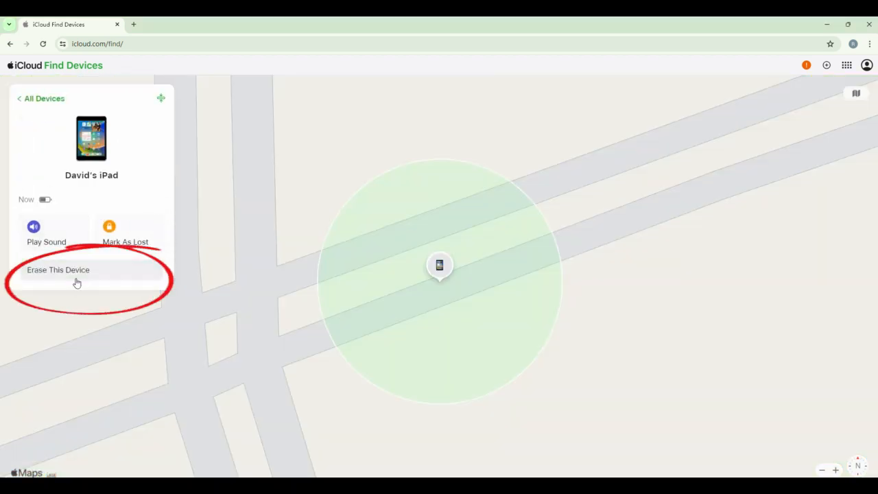
{"action": "left_click", "coordinate": [58, 269]}
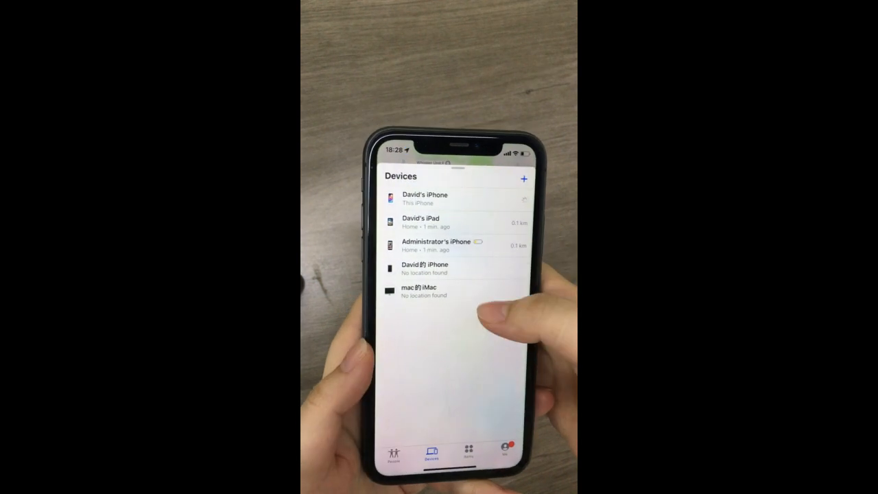
In the iPhone's Find My app, select the iPad, choose Erase This Device, and continue.
{"action": "left_click", "coordinate": [420, 223]}
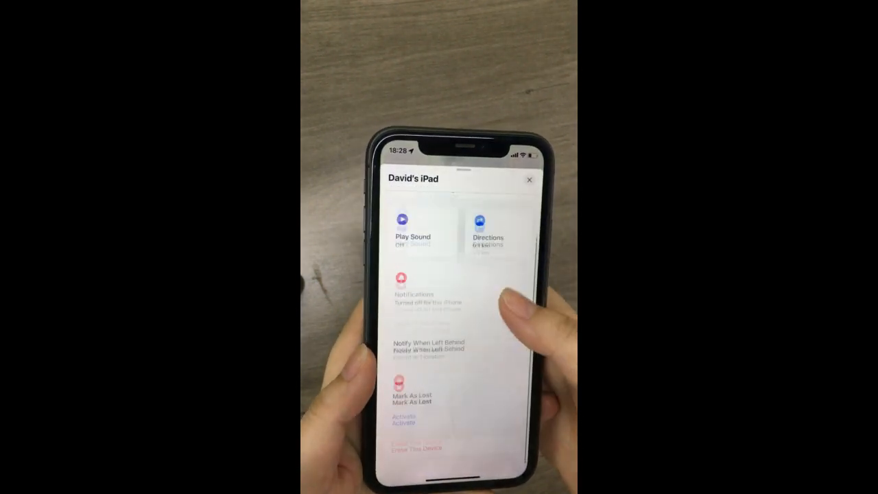
{"action": "left_click", "coordinate": [410, 446]}
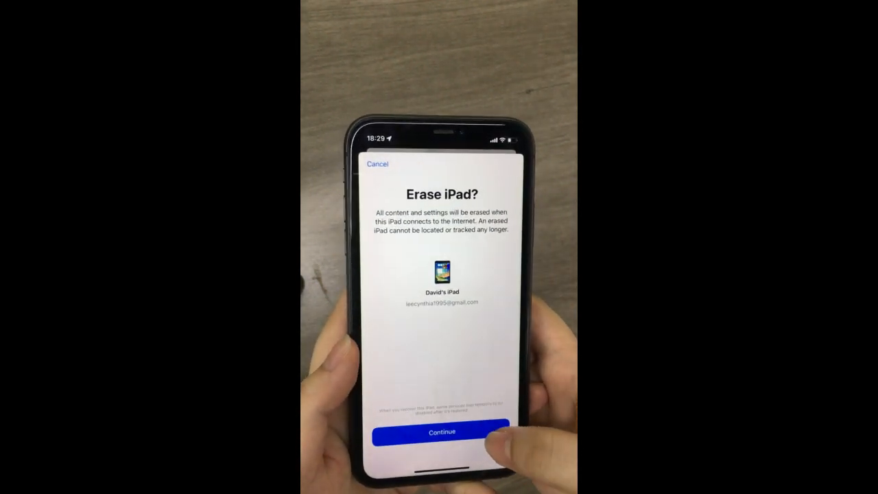
{"action": "left_click", "coordinate": [441, 431]}
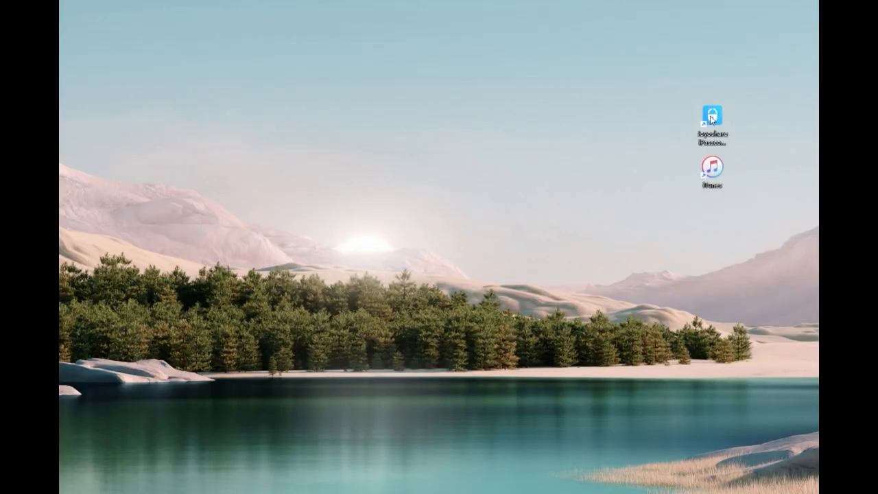
Launch Joyoshare, start Unlock iOS Screen, and proceed once the iPad is in DFU mode.
{"action": "double_click", "coordinate": [712, 111]}
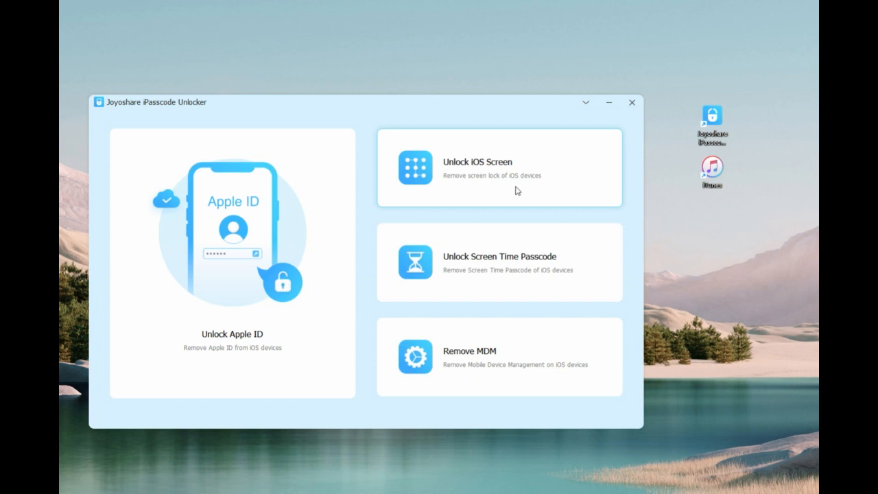
{"action": "left_click", "coordinate": [499, 167]}
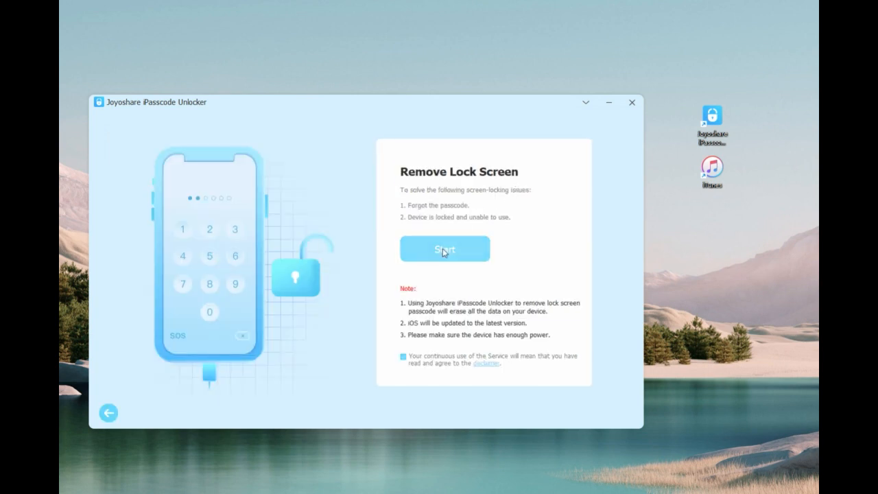
{"action": "left_click", "coordinate": [444, 249]}
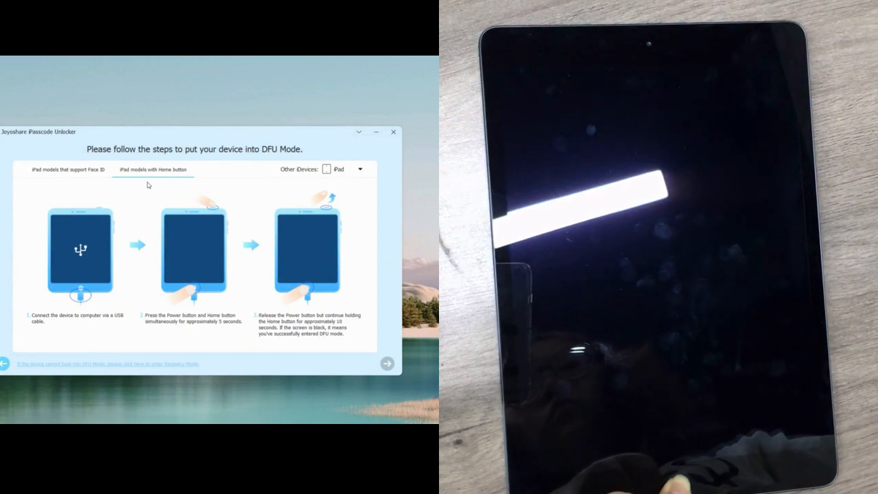
{"action": "left_click", "coordinate": [386, 362]}
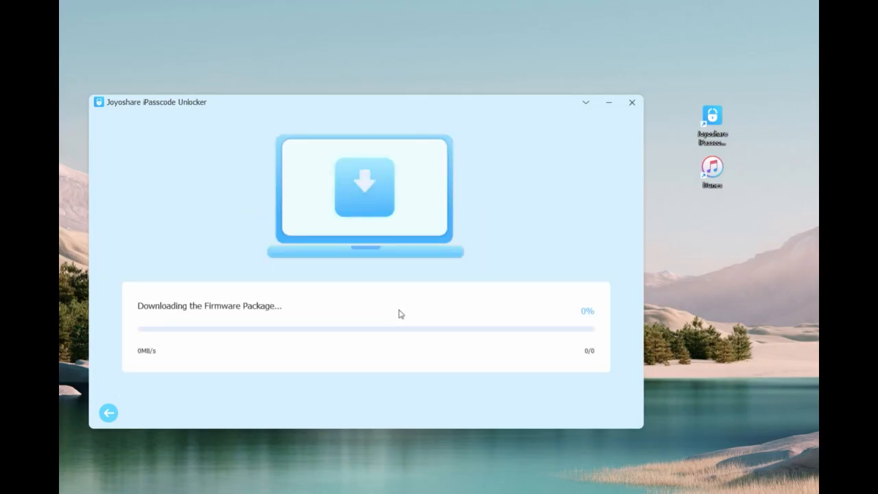
{"action": "mouse_move", "coordinate": [739, 331]}
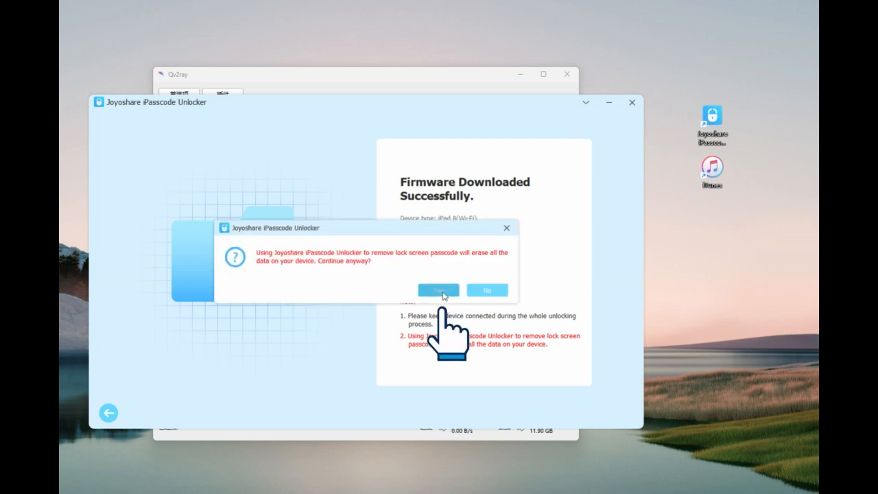
Accept the data-erase warning to unlock the iPad, then dismiss Unlock Completed.
{"action": "left_click", "coordinate": [437, 289]}
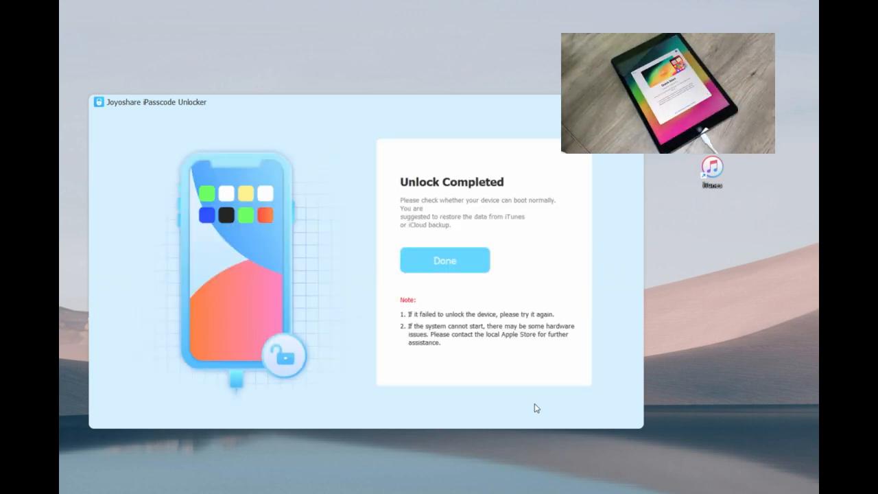
{"action": "left_click", "coordinate": [444, 260]}
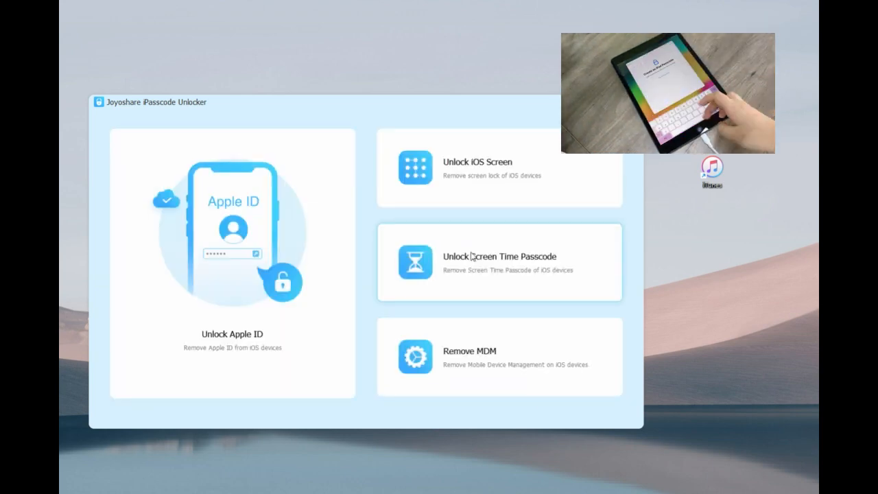